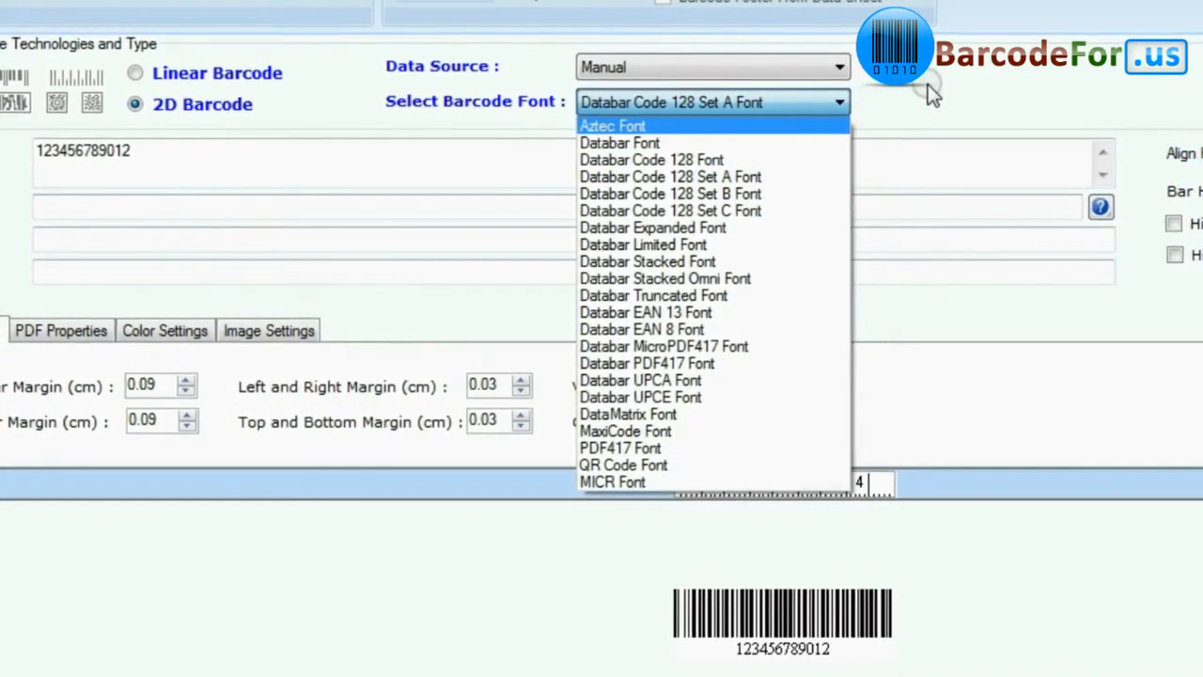
Step: Switch the 2D barcode to Databar Limited font fed by the batch processing data sheet
left_click(613, 124)
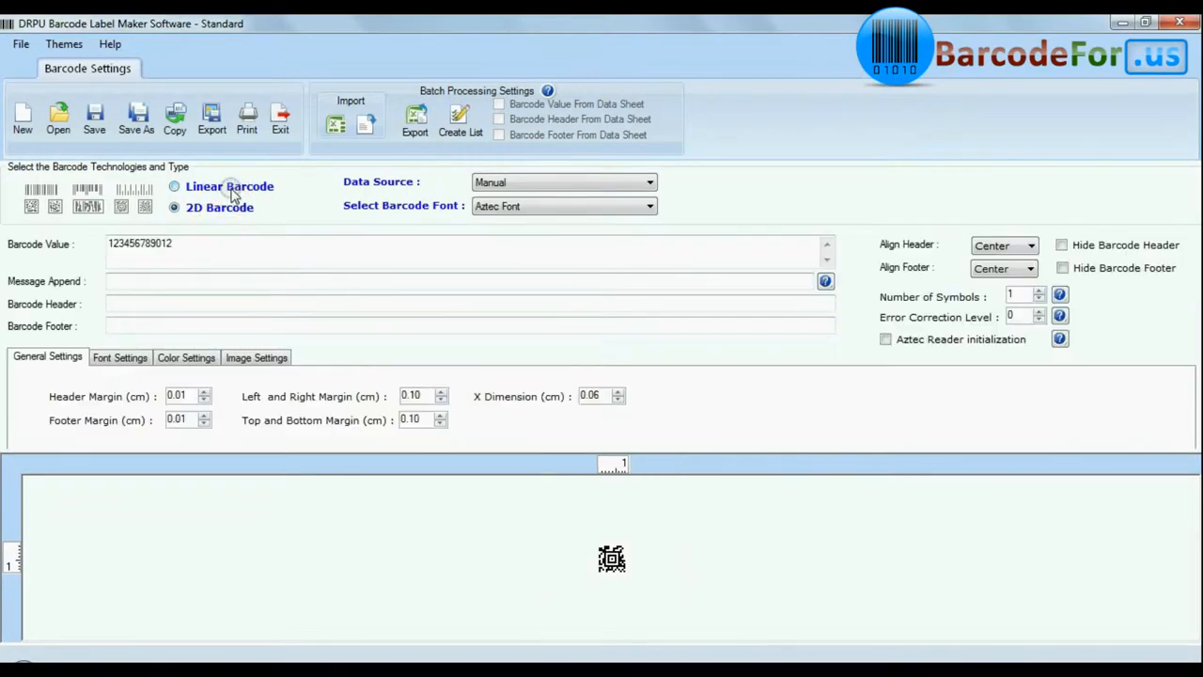
left_click(173, 186)
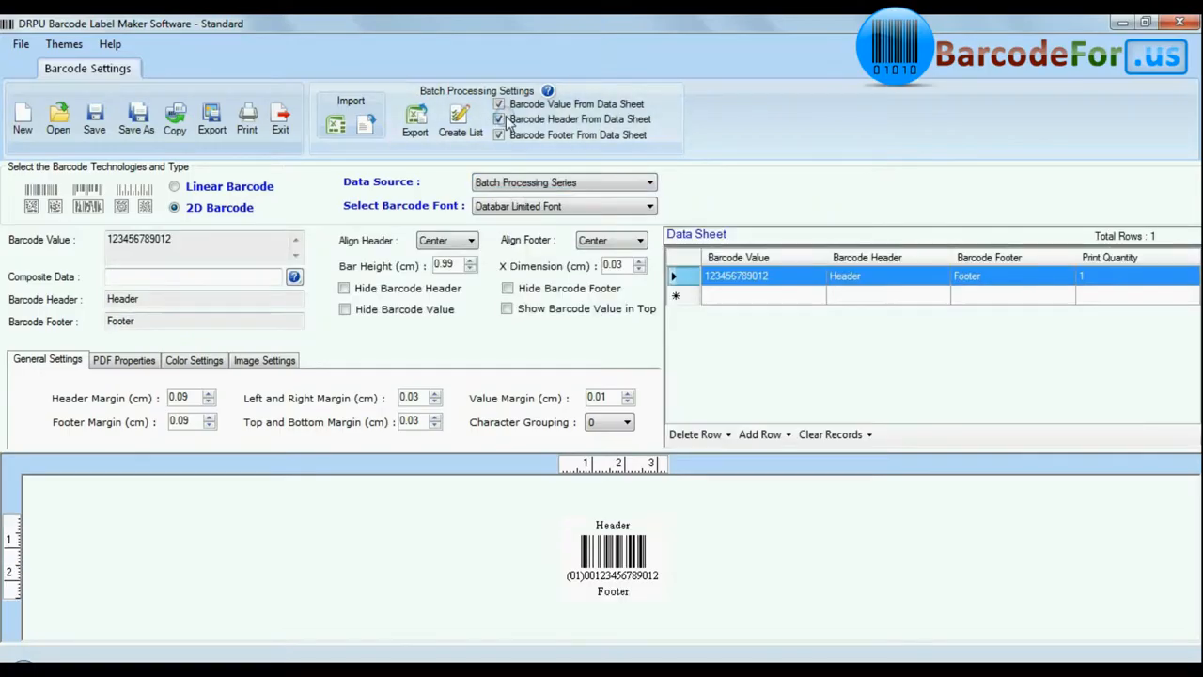
Step: Generate a sequential value list with prefix abc and suffix code into the data sheet
left_click(459, 122)
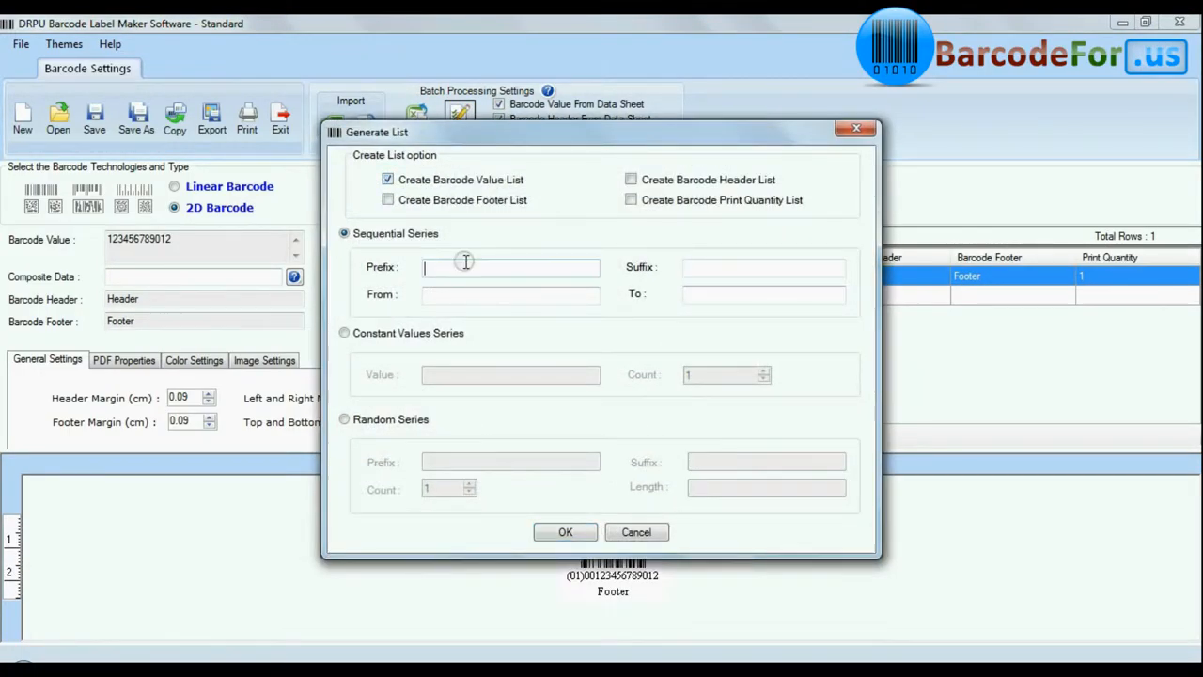
left_click(564, 532)
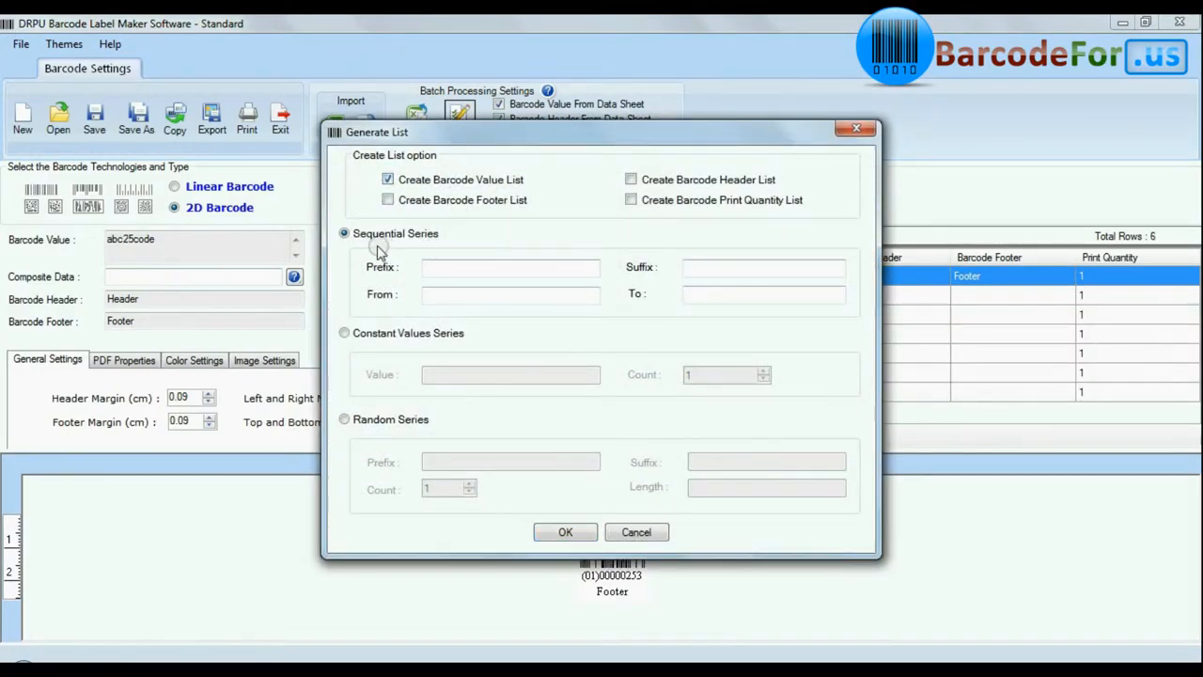
mouse_move(449, 340)
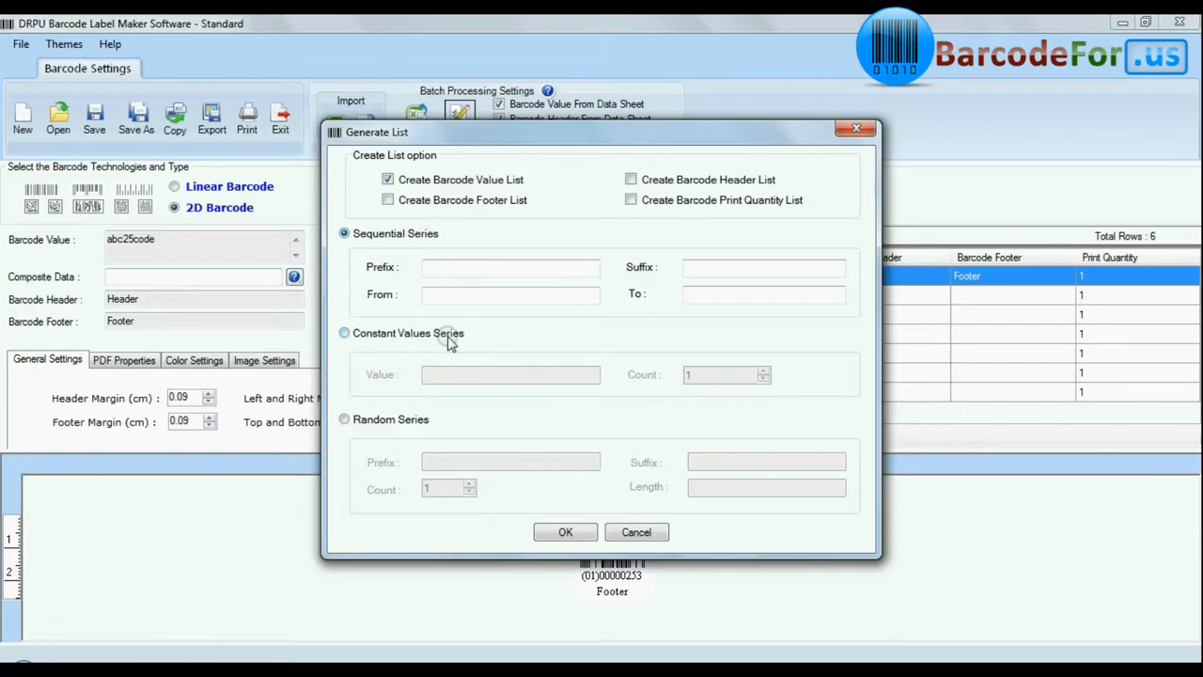
type("abc")
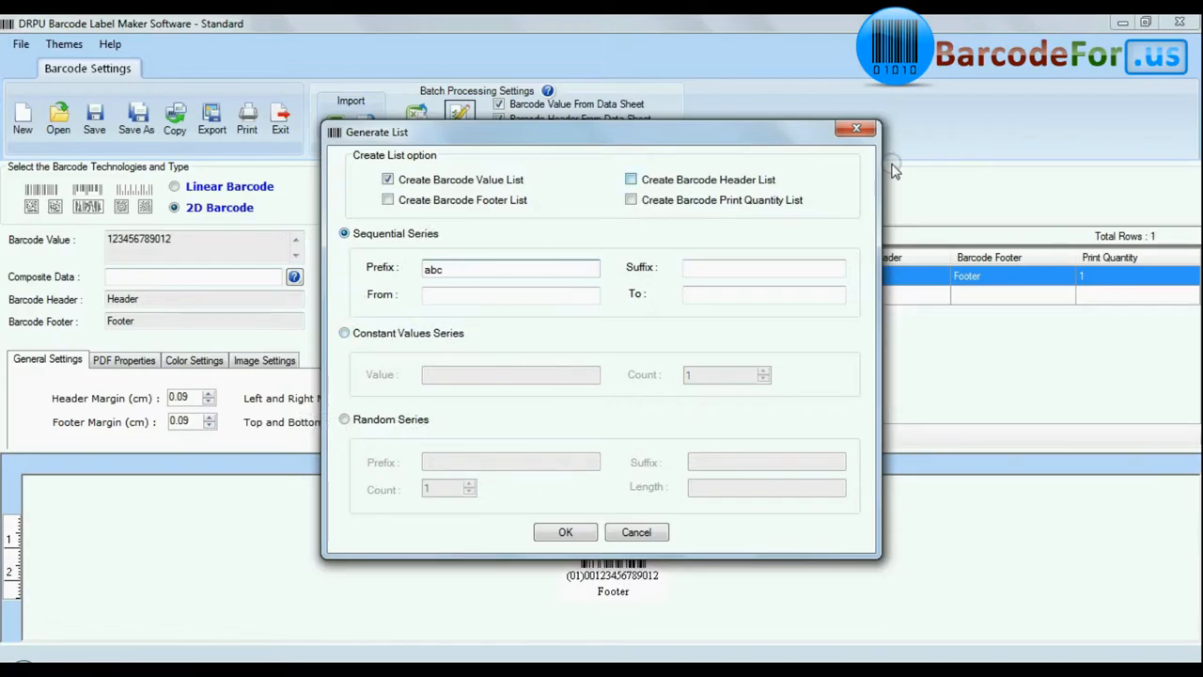
type("code")
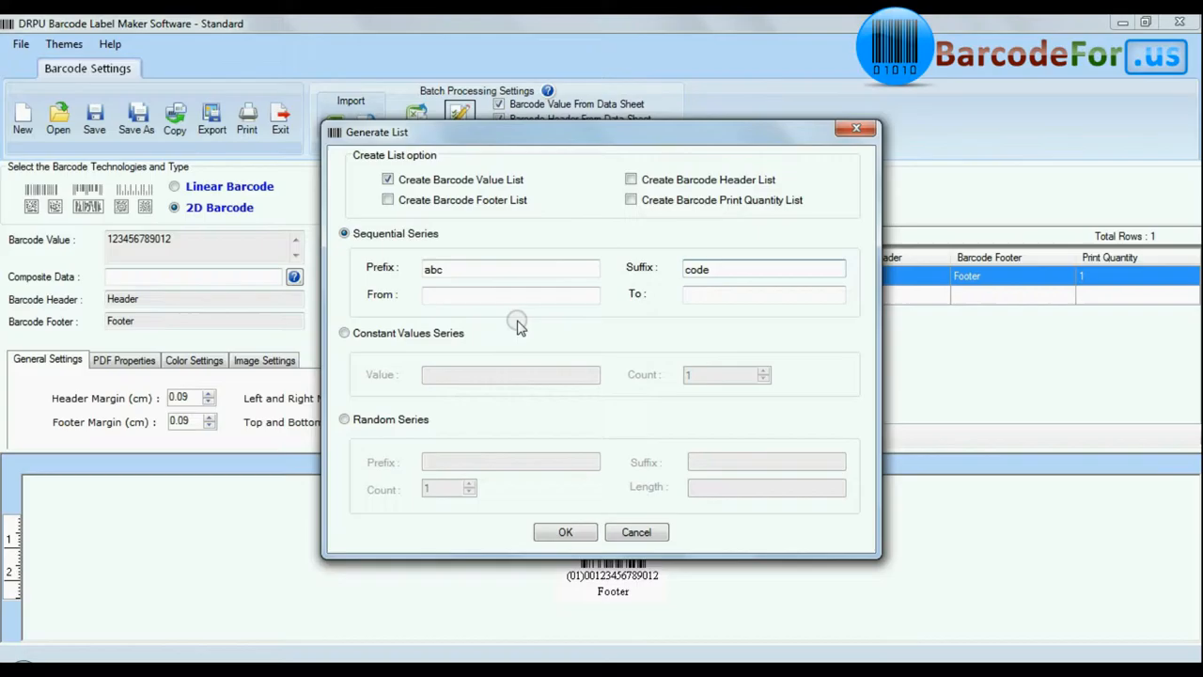
type("3")
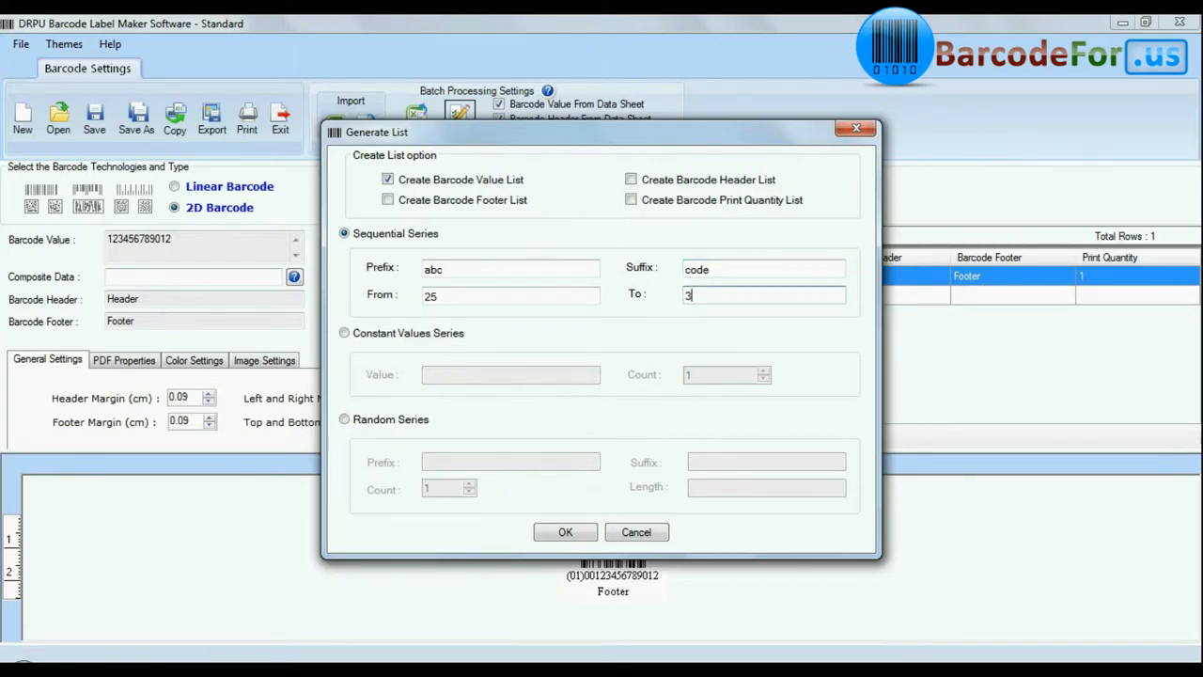
left_click(564, 532)
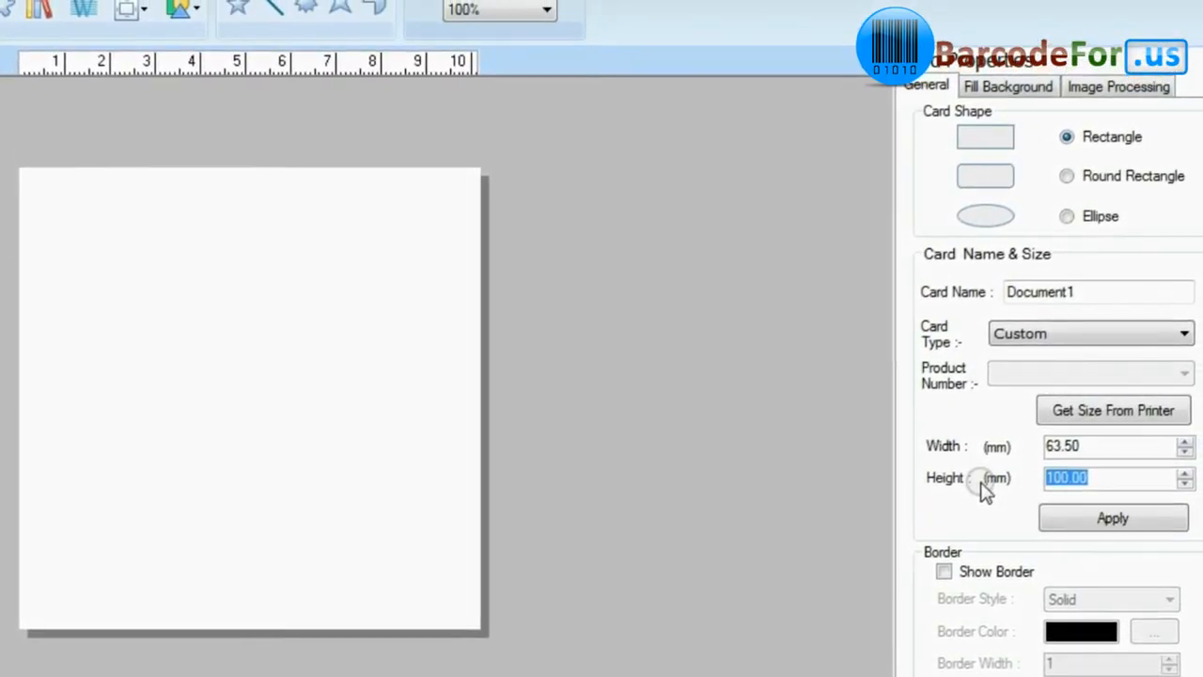
Step: Set the card height to 46 mm alongside the 63.50 mm width and apply it
type("46")
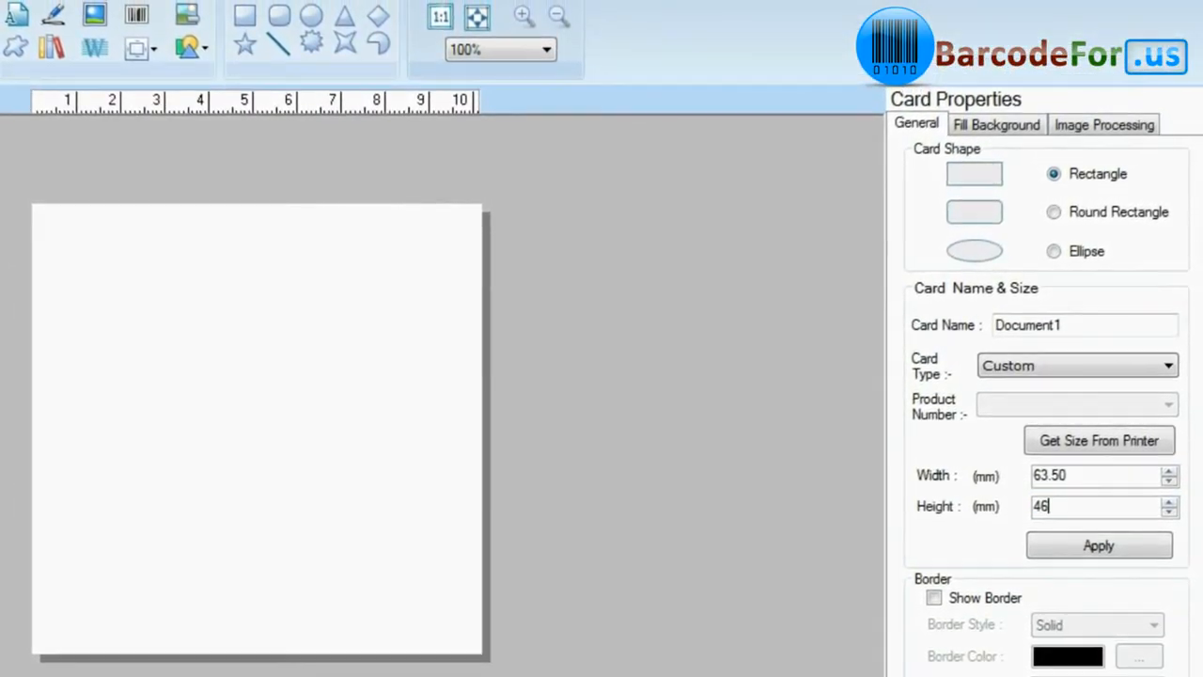
left_click(1053, 210)
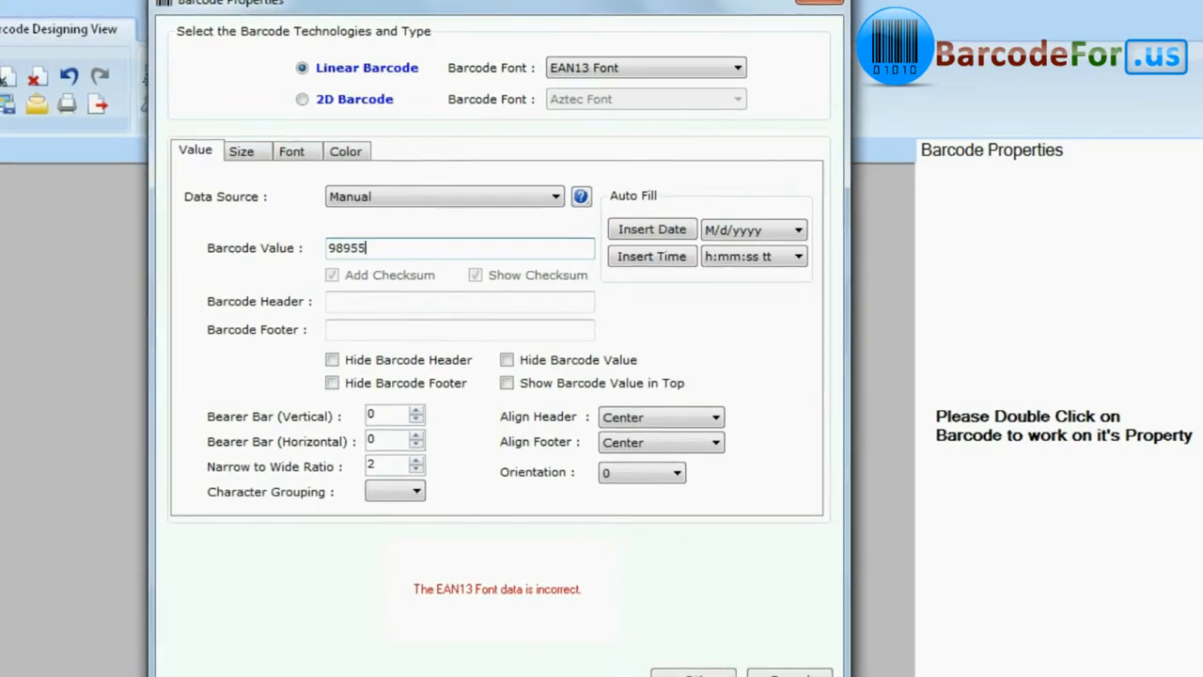
type("4740146")
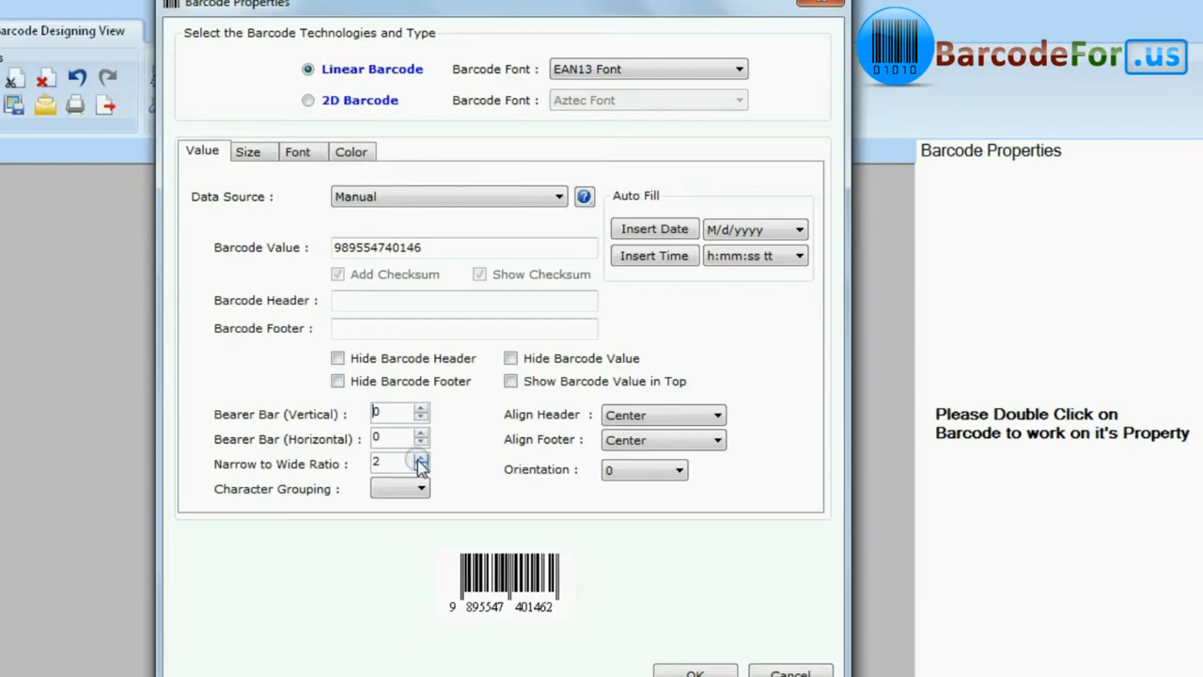
left_click(421, 458)
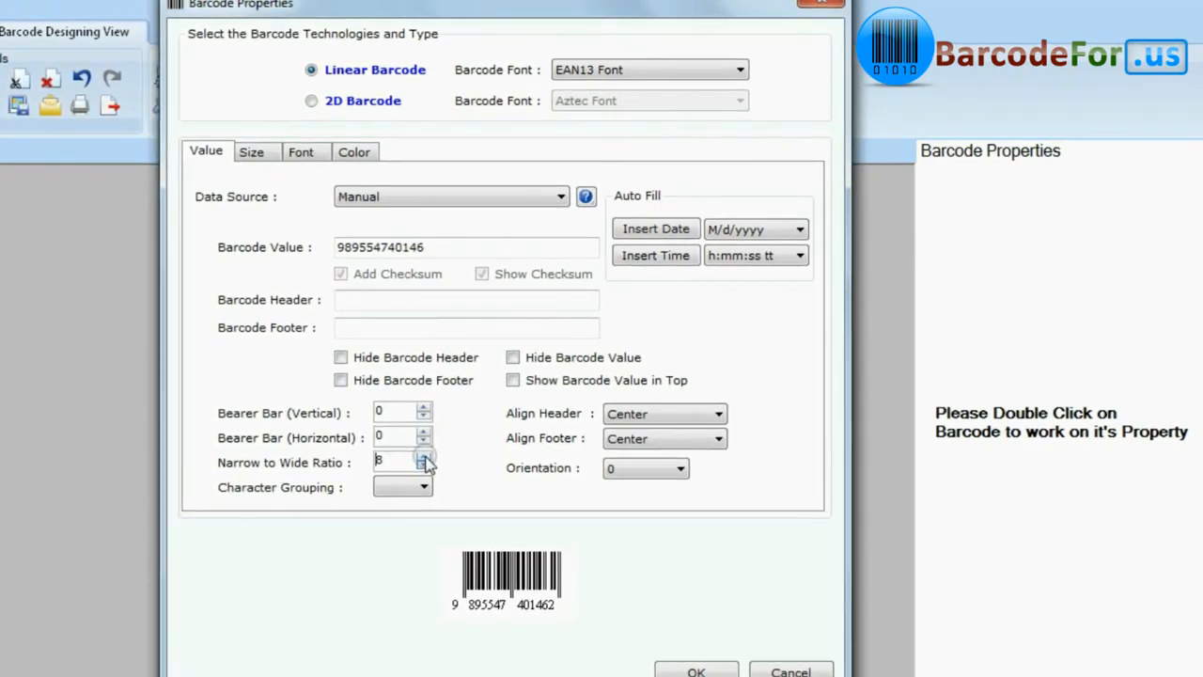
left_click(252, 150)
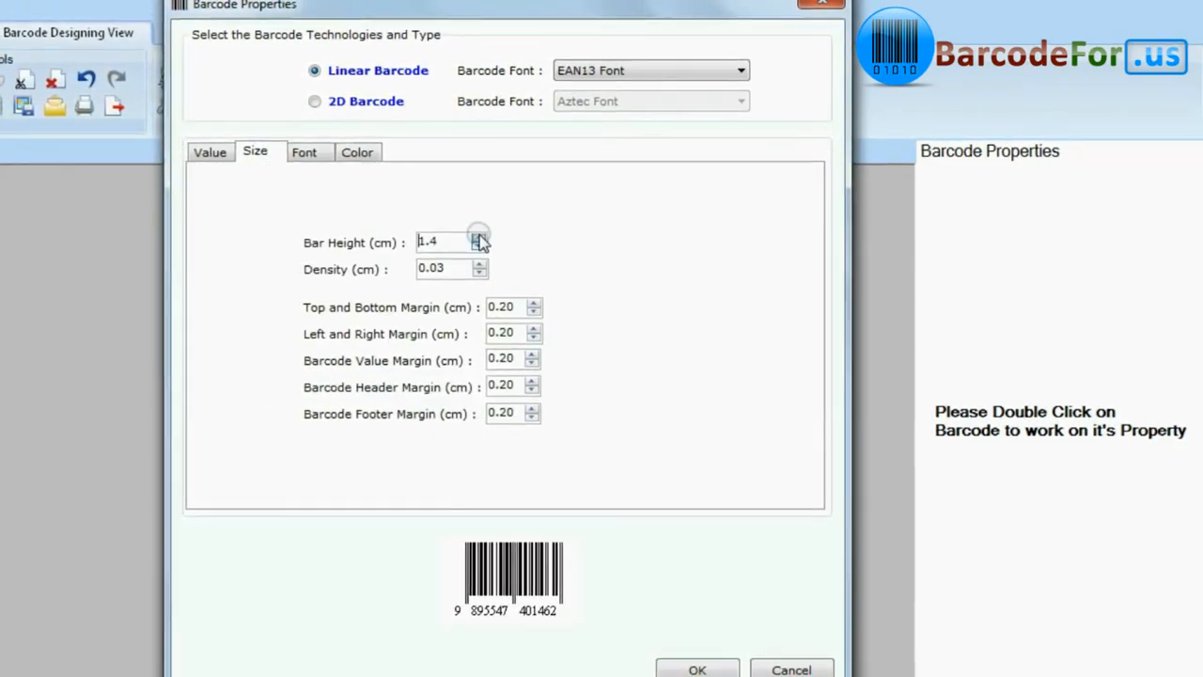
left_click(695, 669)
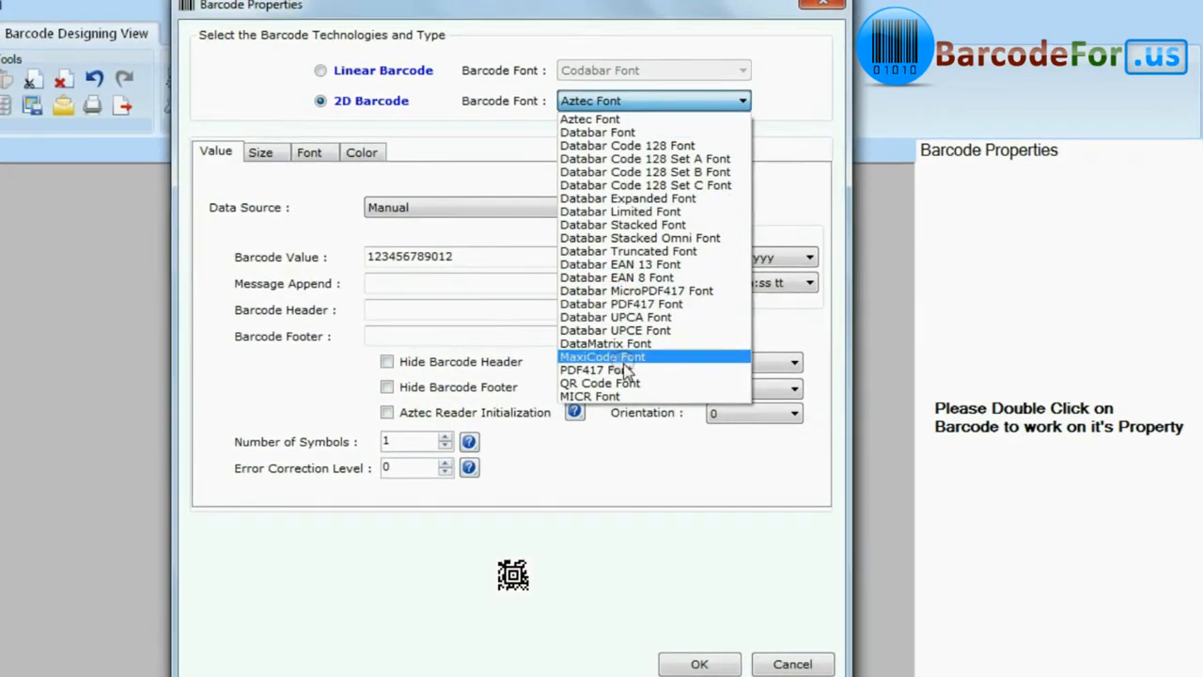
Step: Add a PDF417 2D barcode rotated 270 degrees beside the product details
left_click(590, 368)
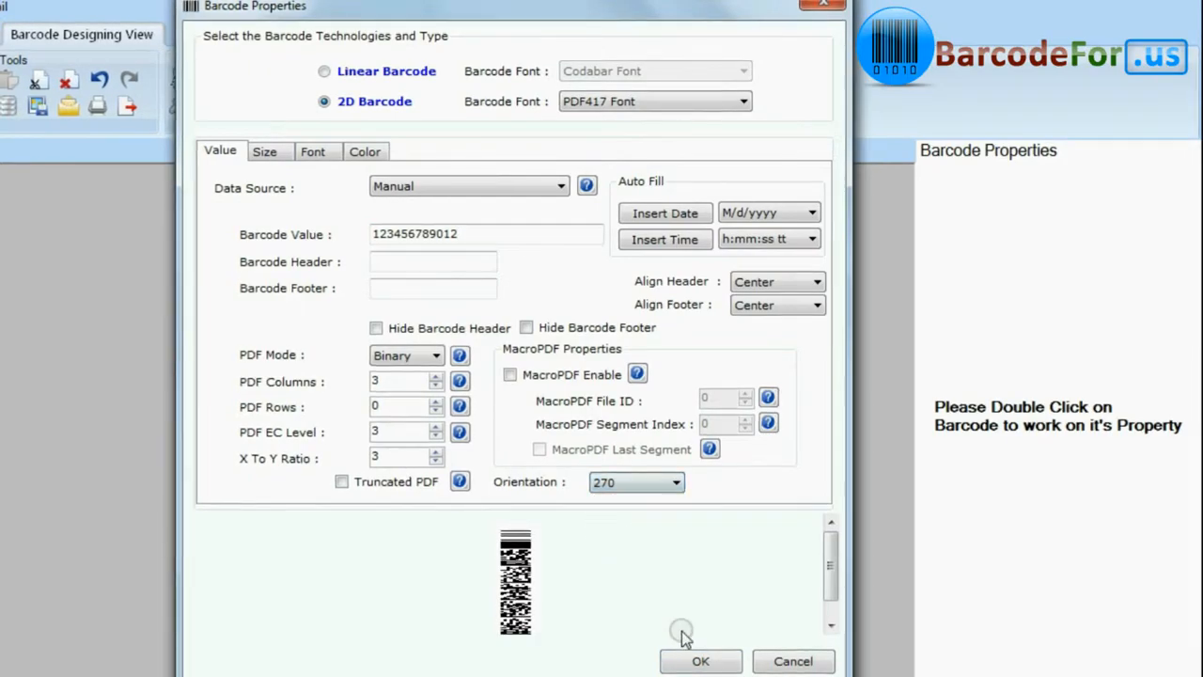
left_click(700, 662)
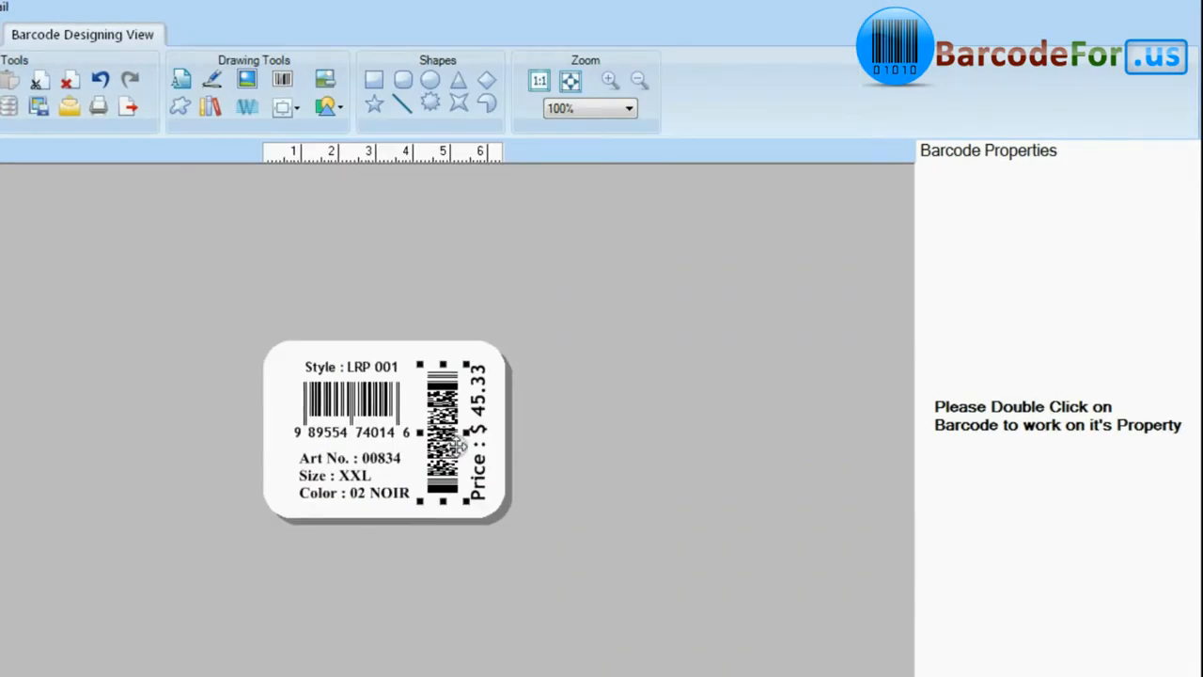
Step: Print 18 labels per A4 page with 0.10/0.20 margins and 4 copies
left_click(98, 106)
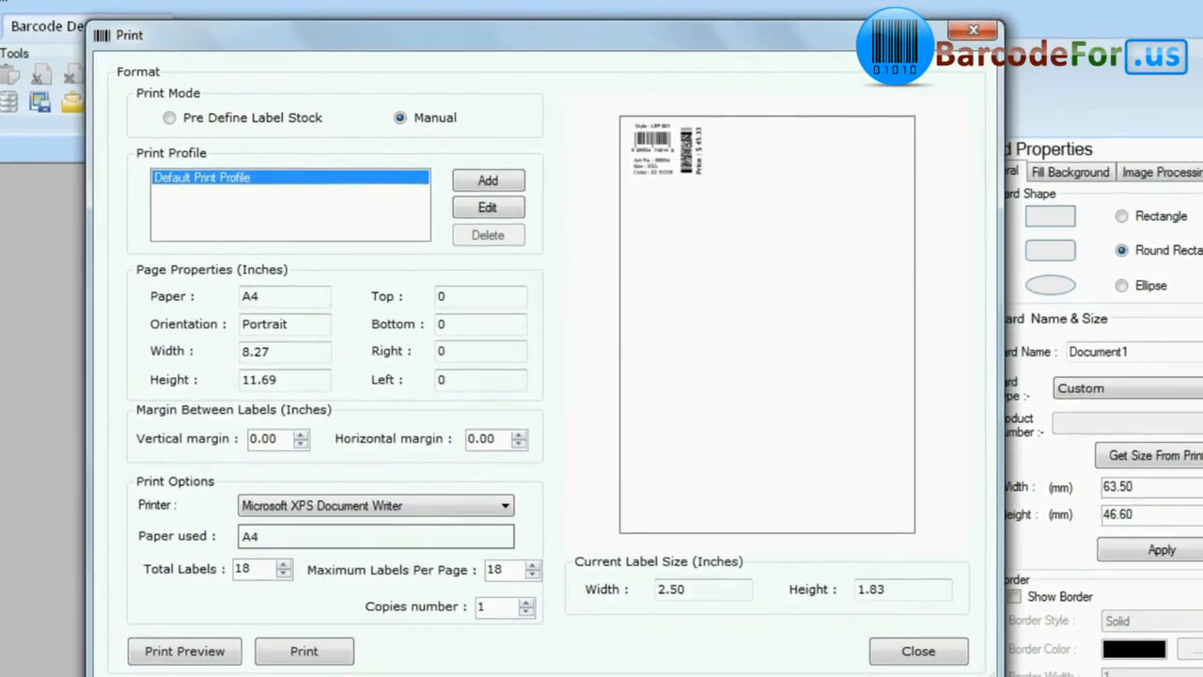
left_click(534, 421)
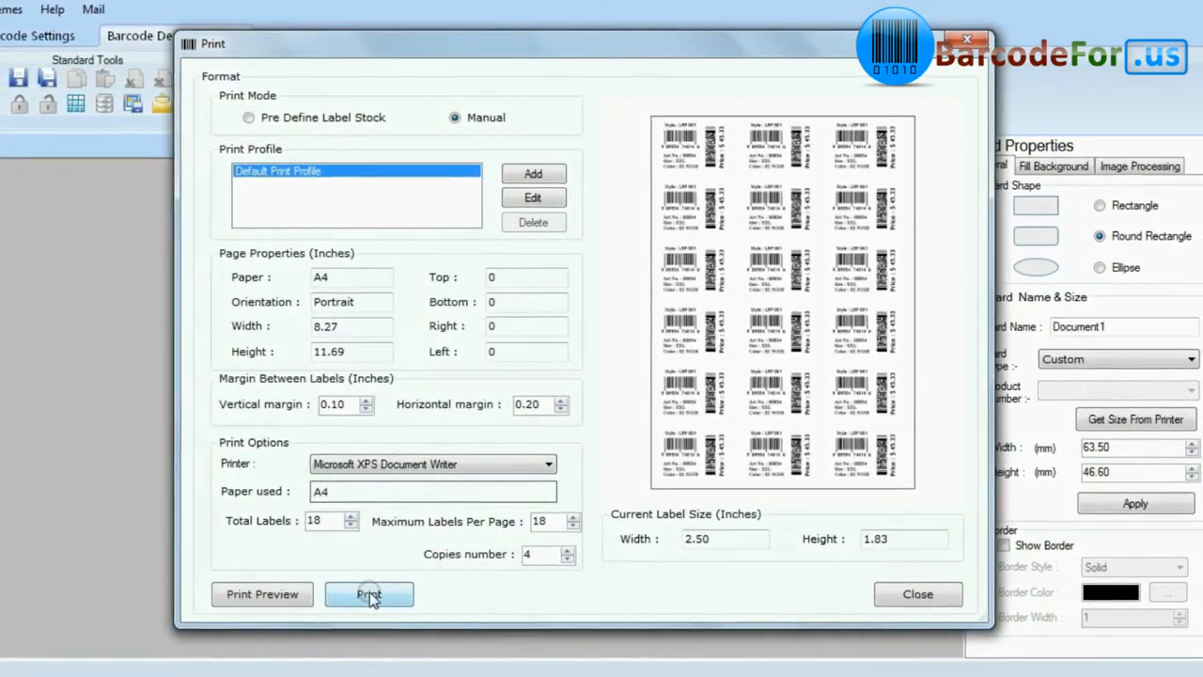
left_click(369, 595)
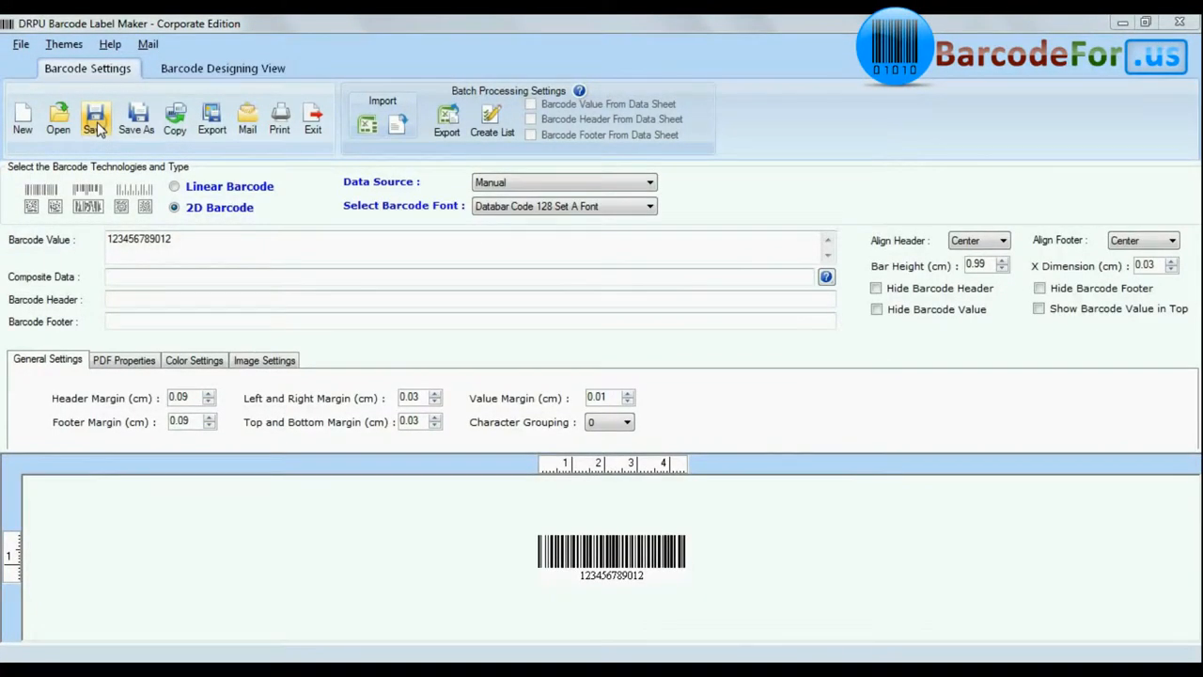
mouse_move(135, 116)
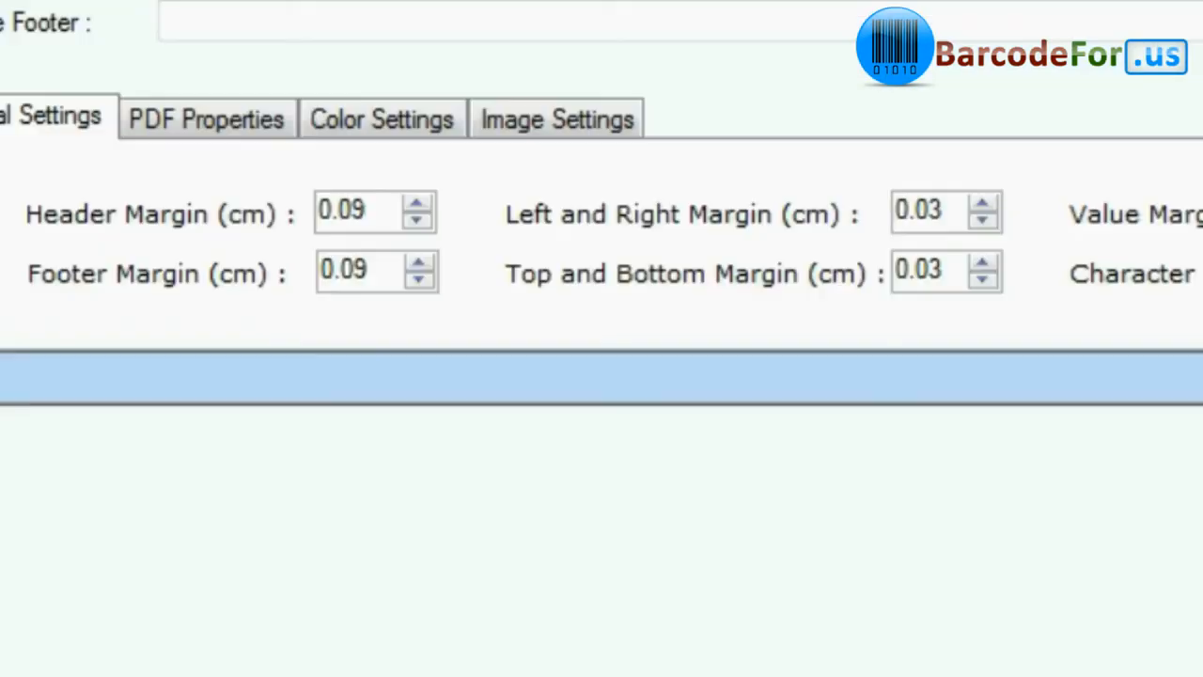
Step: Review the save-image formats and bring up the Send Mail window for the barcode
left_click(263, 177)
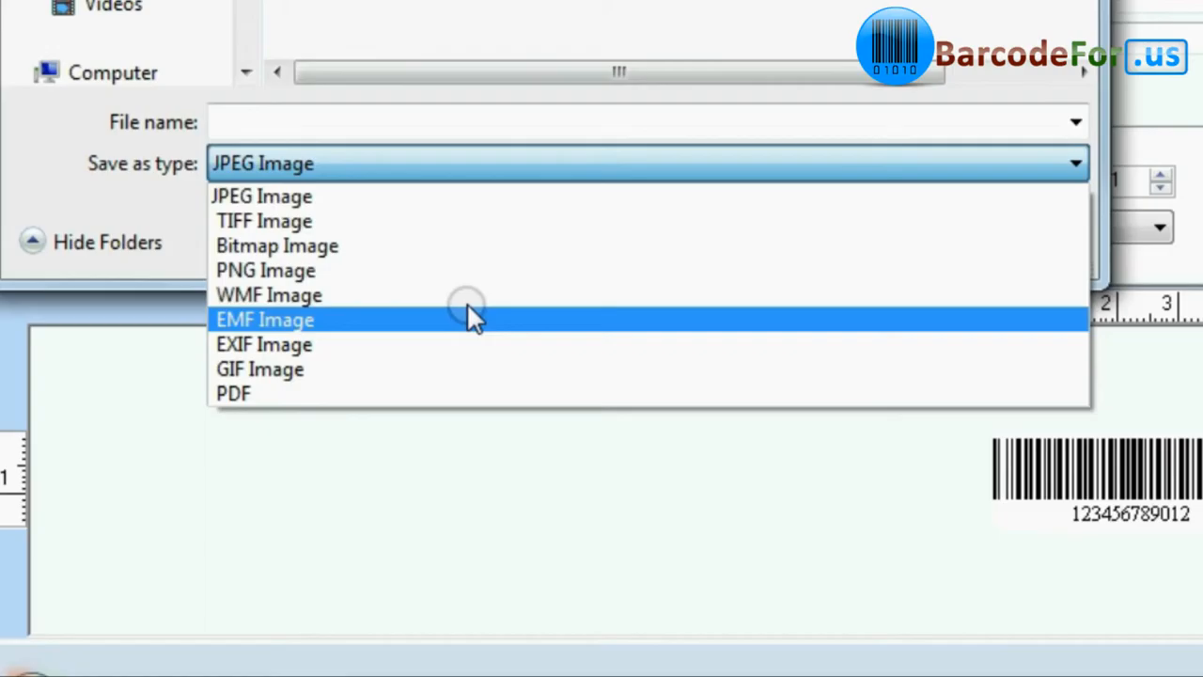
left_click(248, 116)
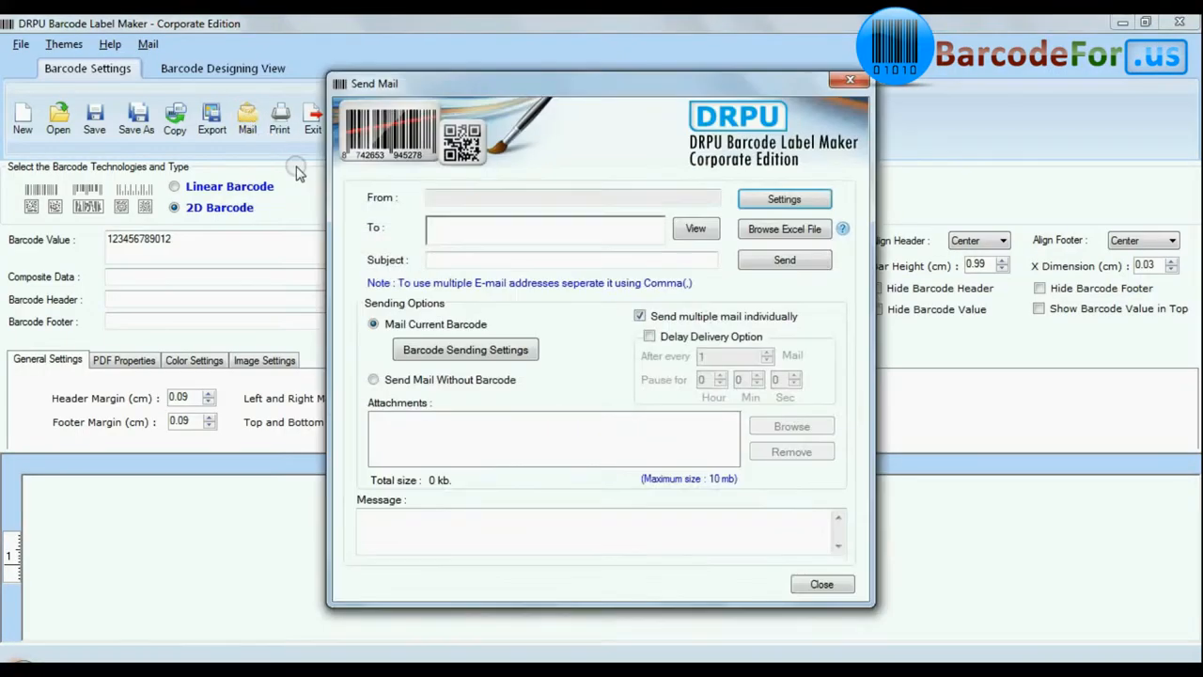